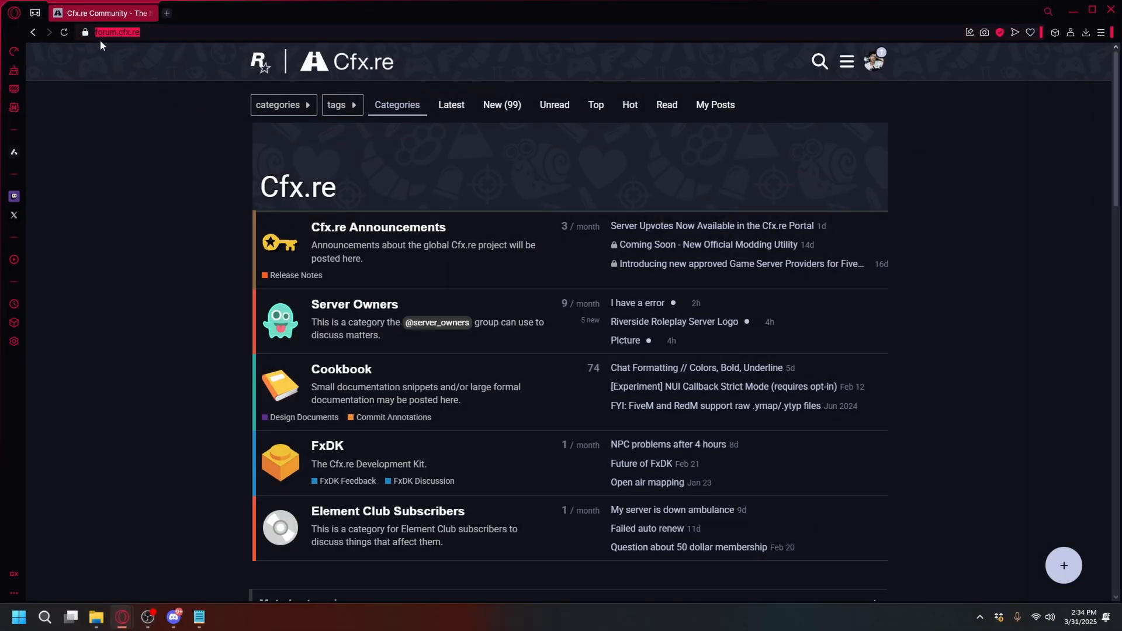
# Step: Search the Cfx.re Forum for a sound pack across all topics
pyautogui.click(818, 62)
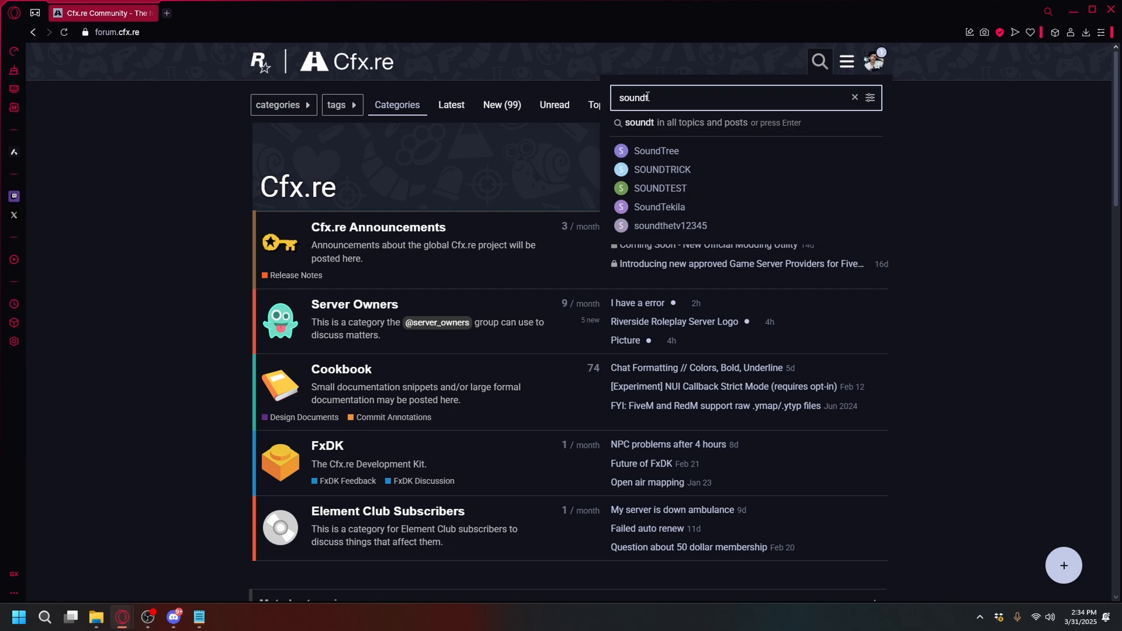
pyautogui.press('Return')
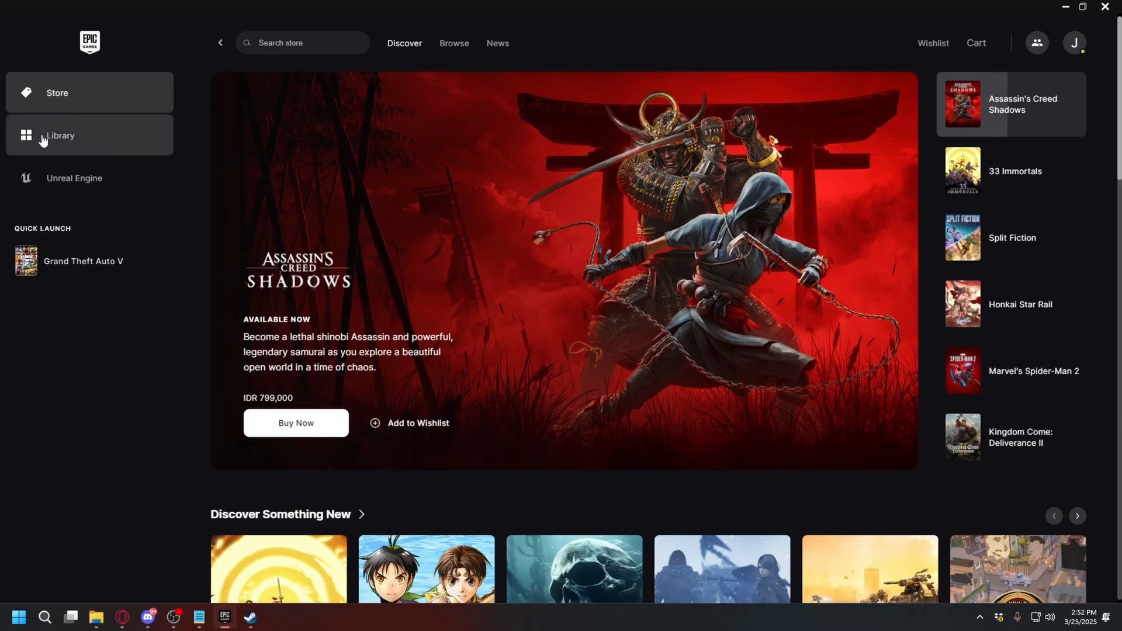
# Step: From the Library, manage Grand Theft Auto V and open its install location
pyautogui.click(59, 135)
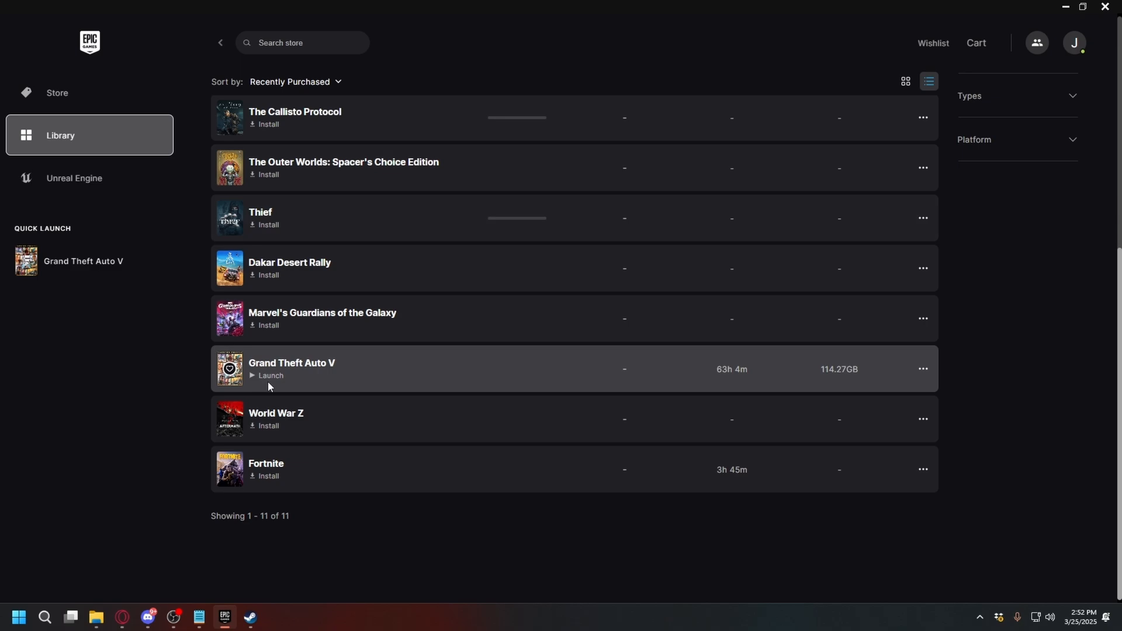
pyautogui.click(923, 368)
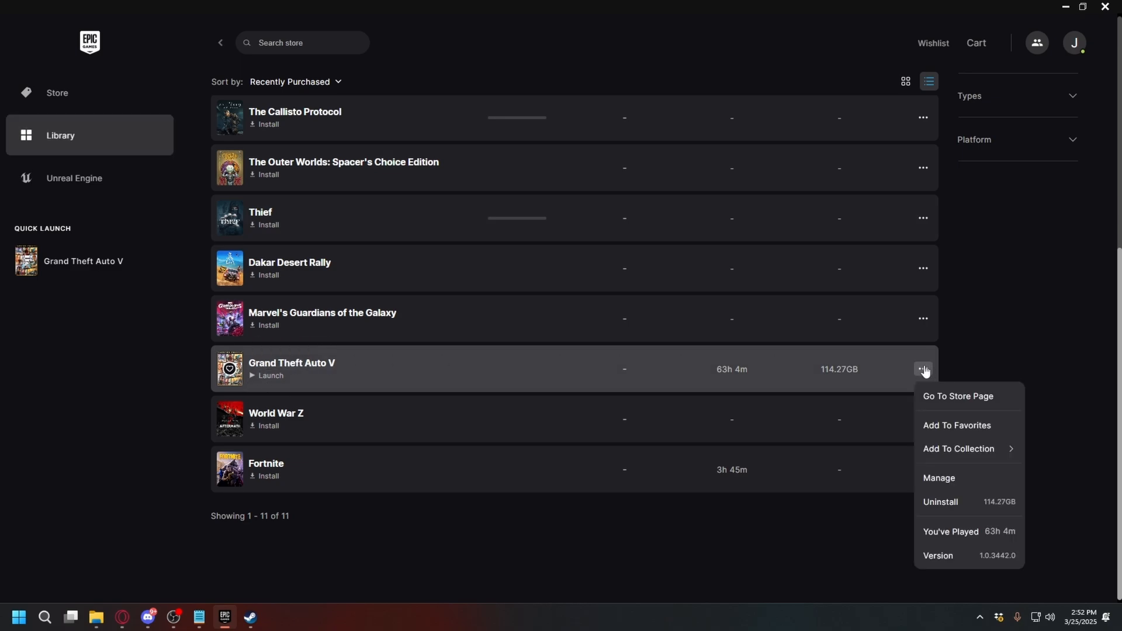
pyautogui.click(939, 478)
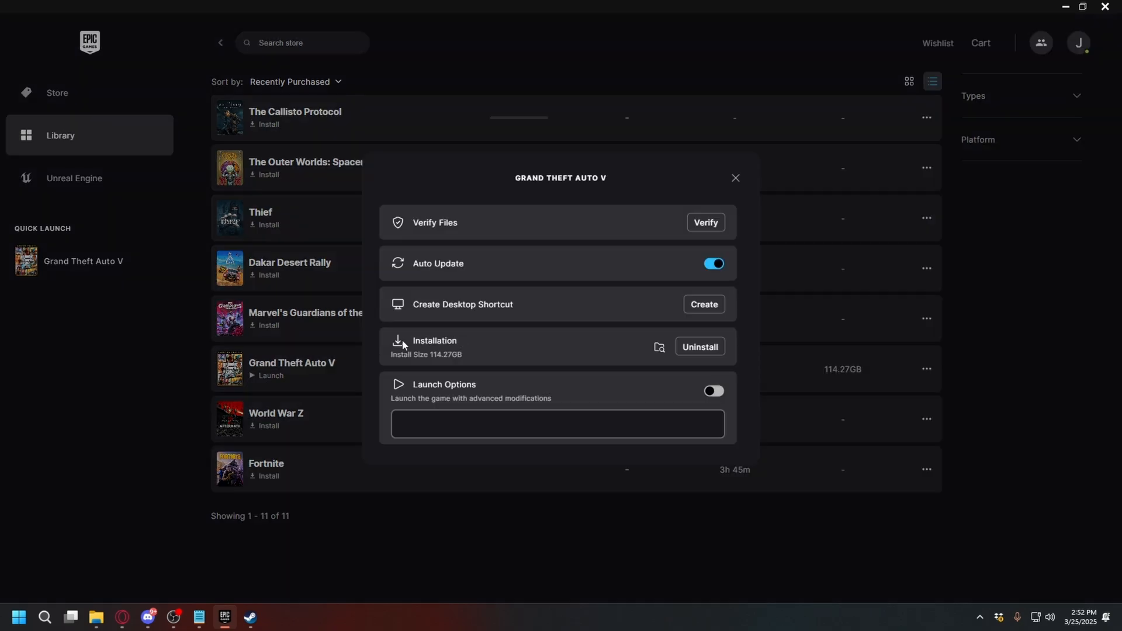
pyautogui.moveTo(658, 347)
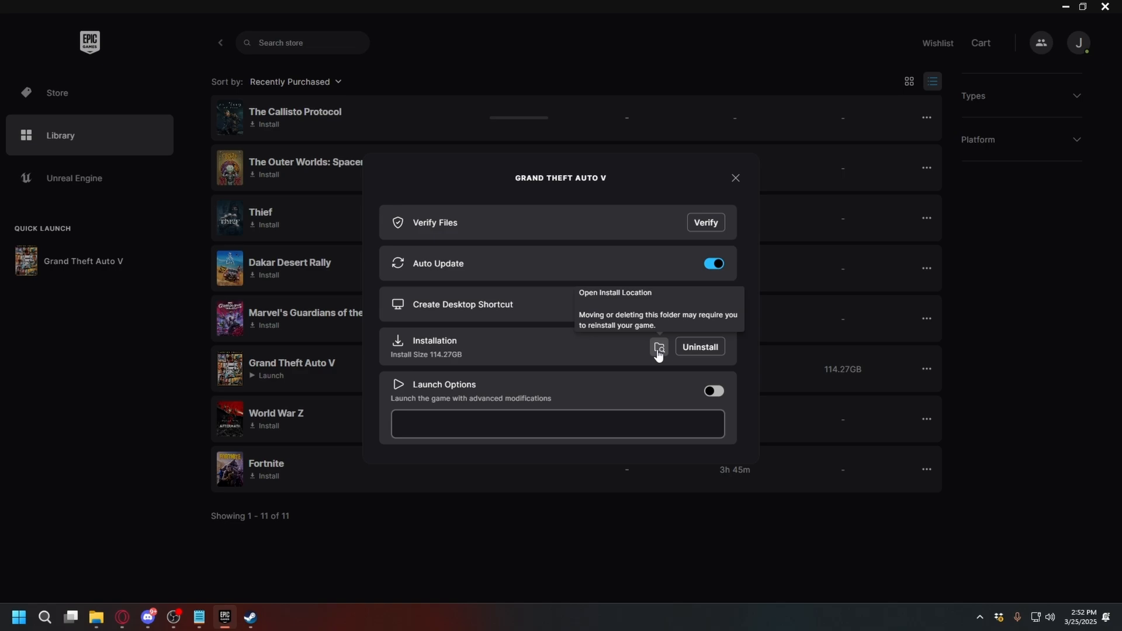
pyautogui.click(250, 620)
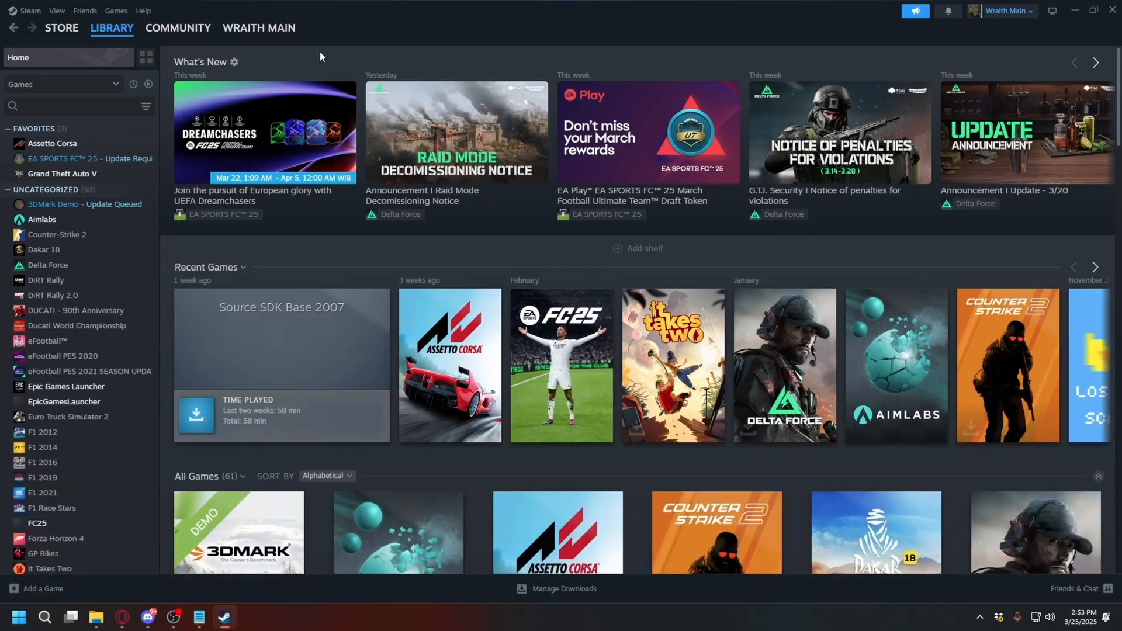
# Step: From Steam's library, browse Grand Theft Auto V's local files
pyautogui.click(112, 28)
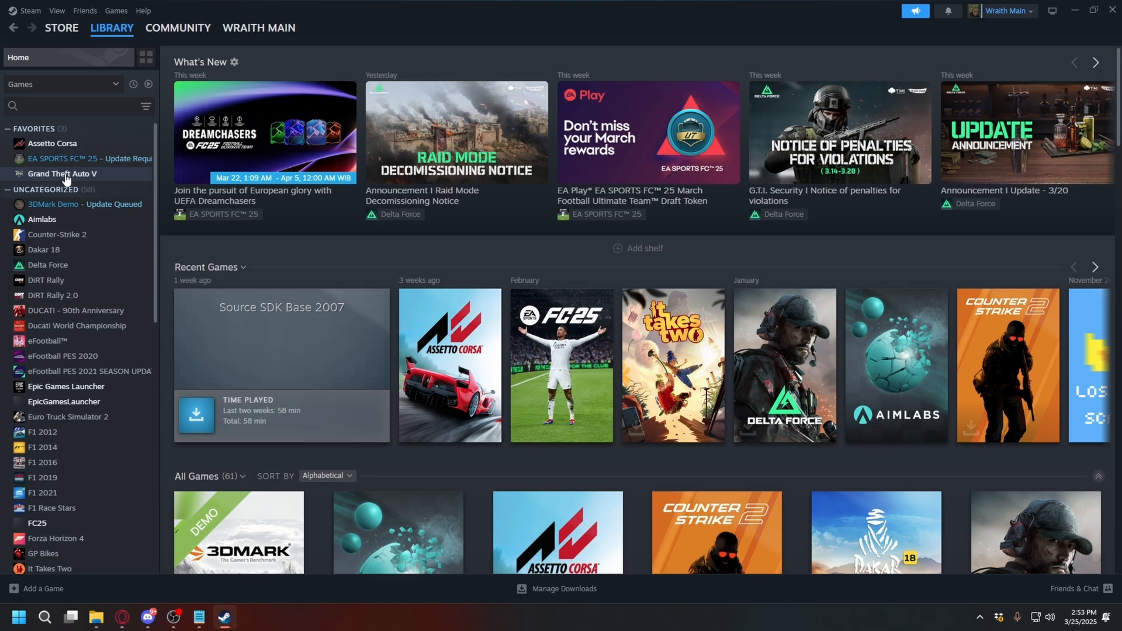
pyautogui.rightClick(62, 173)
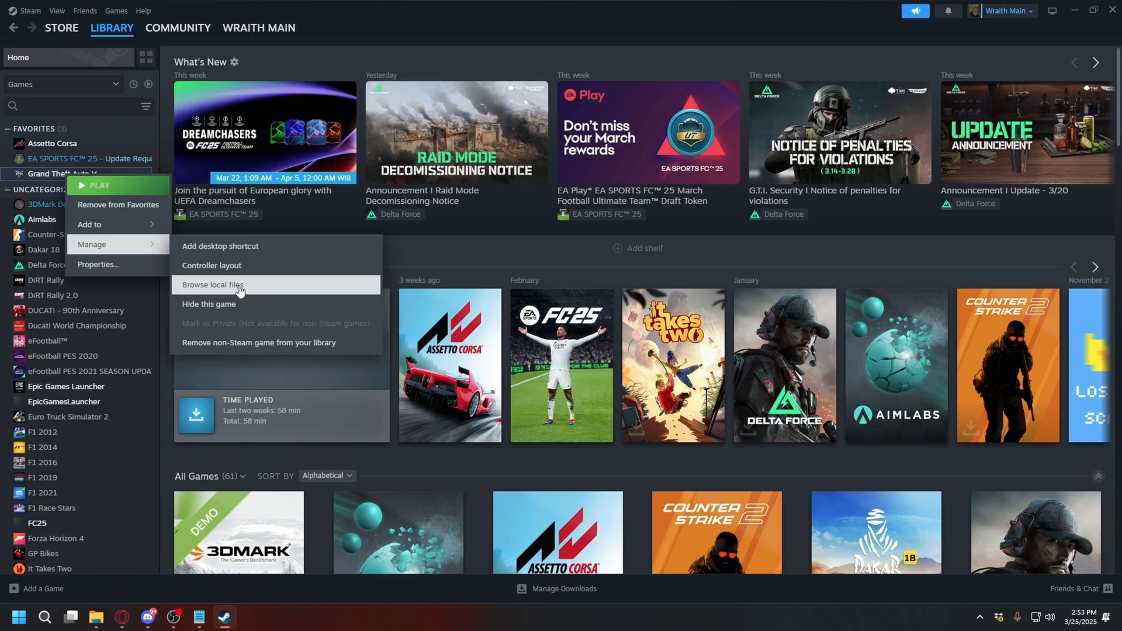
pyautogui.click(212, 289)
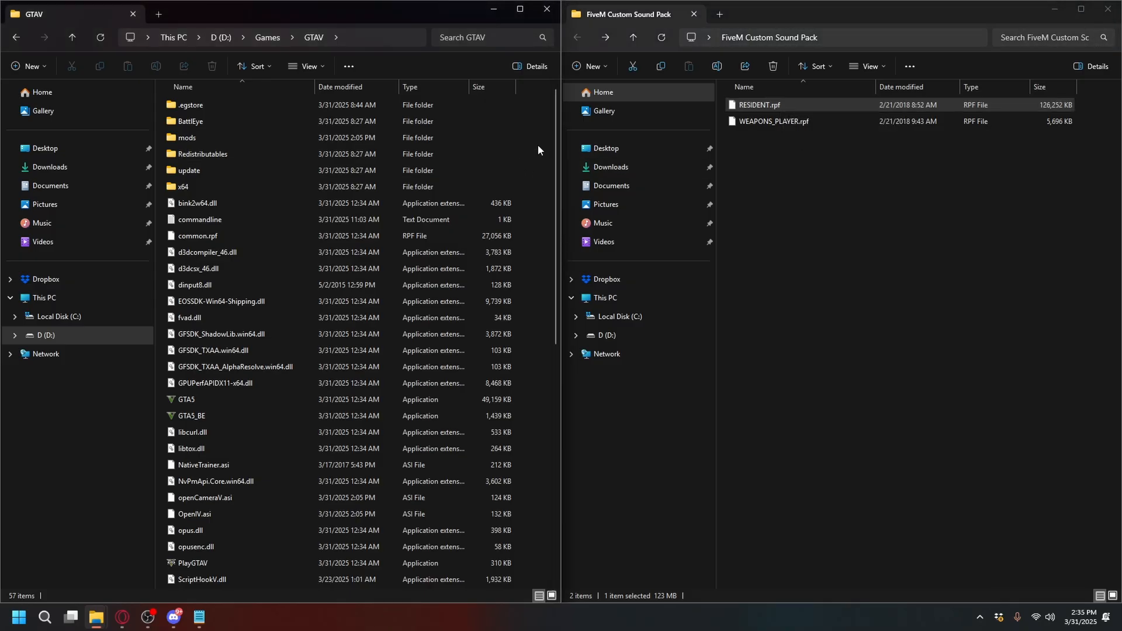
# Step: Browse into GTAV's x64/audio/sfx folder and look through its RPF files
pyautogui.click(188, 187)
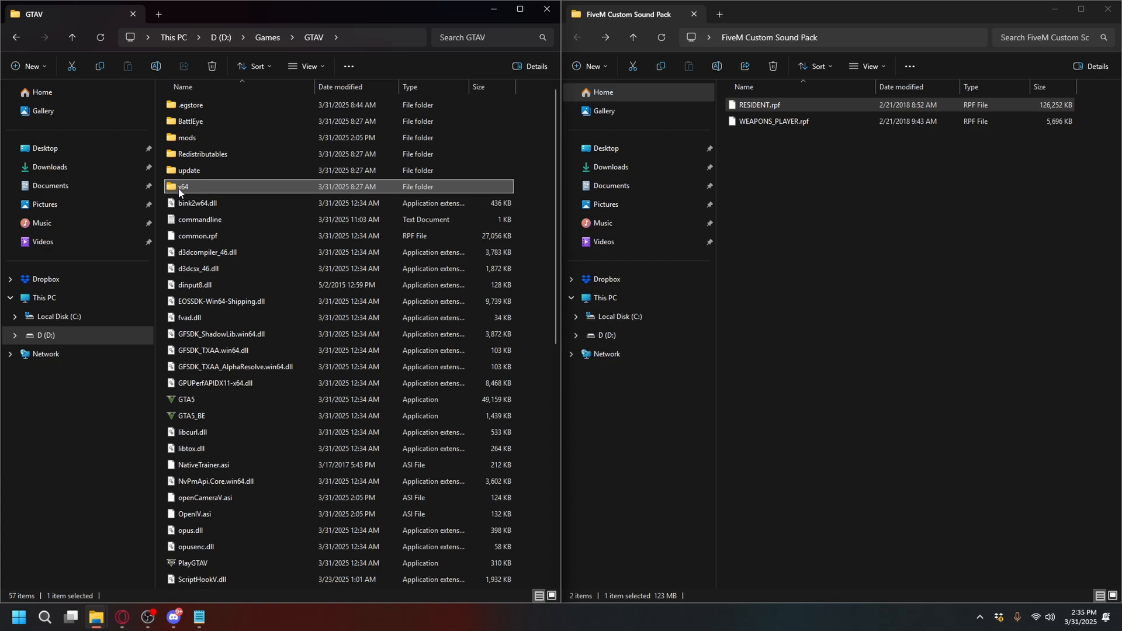
pyautogui.moveTo(196, 189)
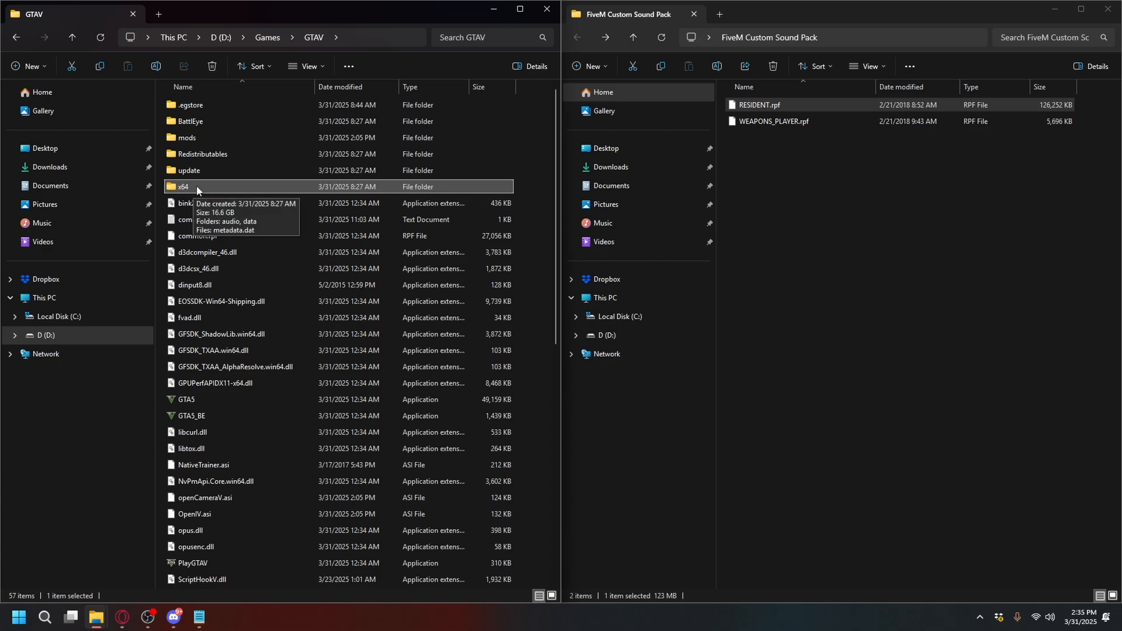
pyautogui.doubleClick(183, 186)
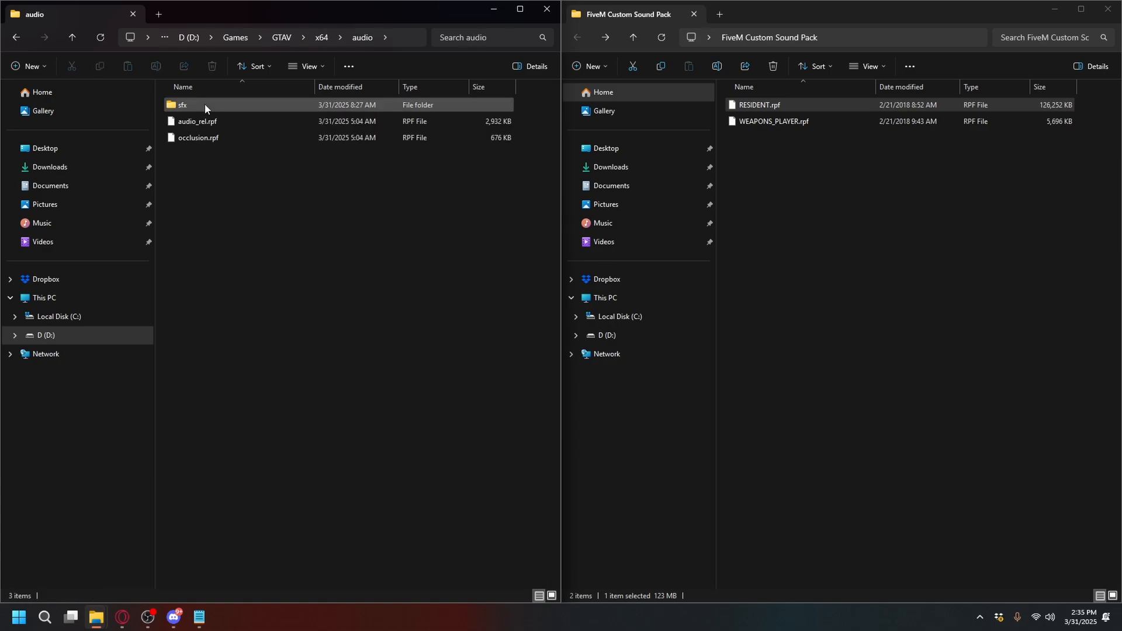
pyautogui.doubleClick(183, 104)
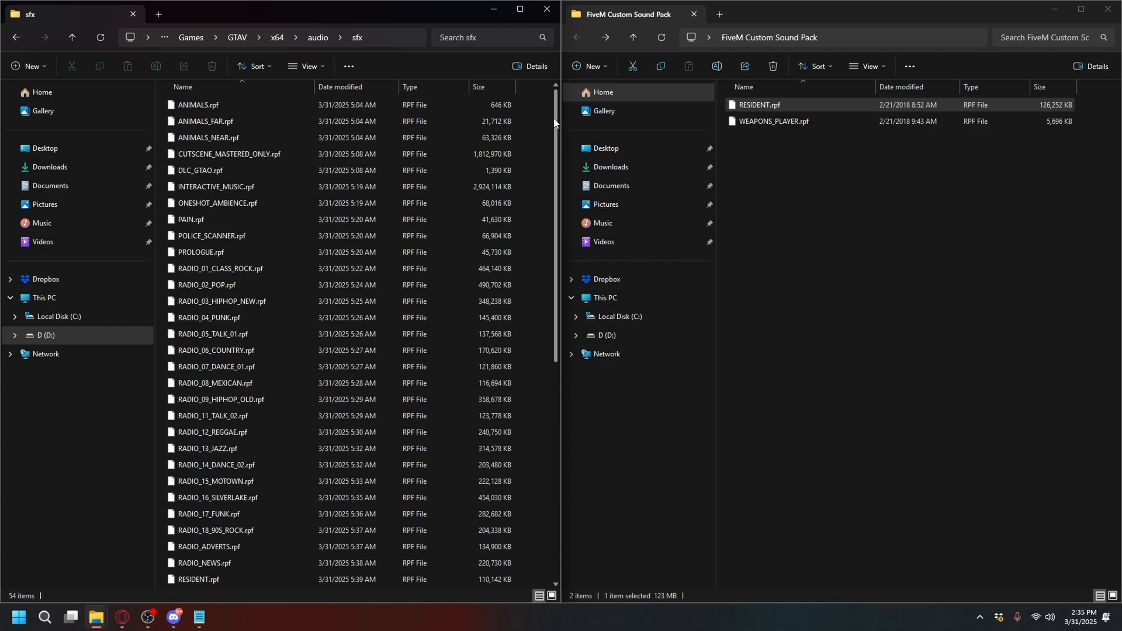
pyautogui.scroll(-3)
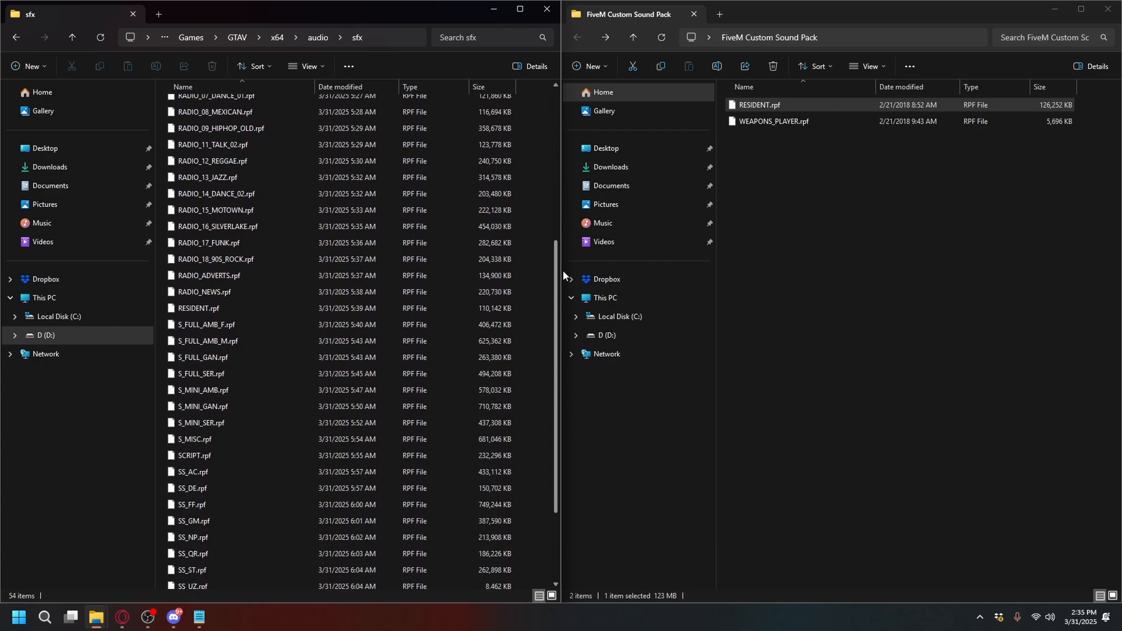
pyautogui.scroll(3)
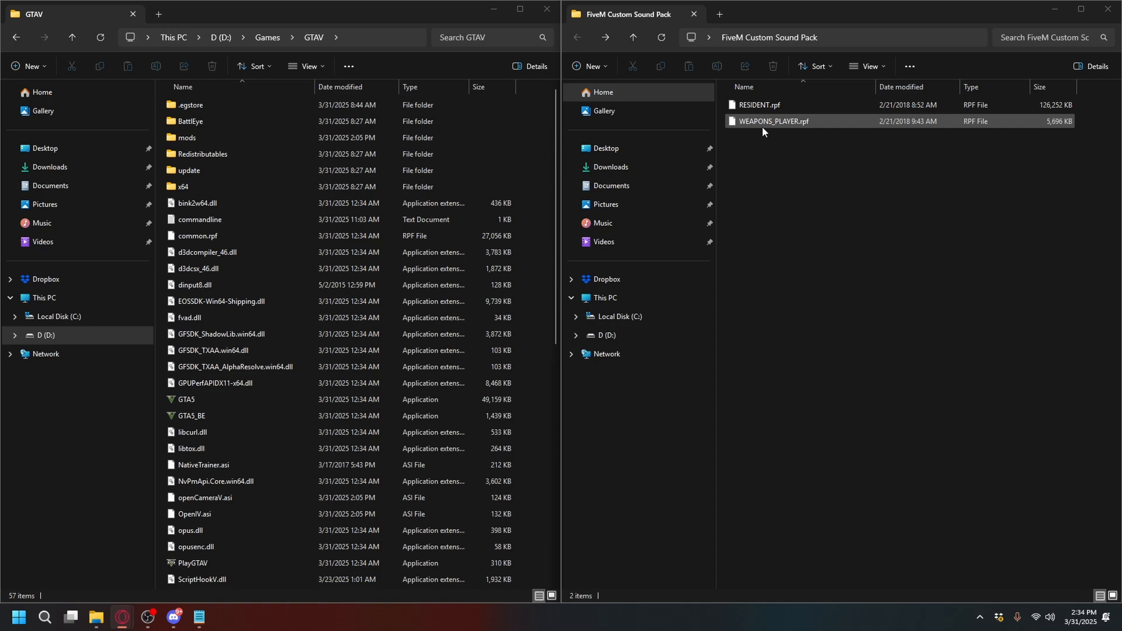
# Step: Rename the game's original RESIDENT.rpf in sfx with a .Old suffix
pyautogui.click(774, 120)
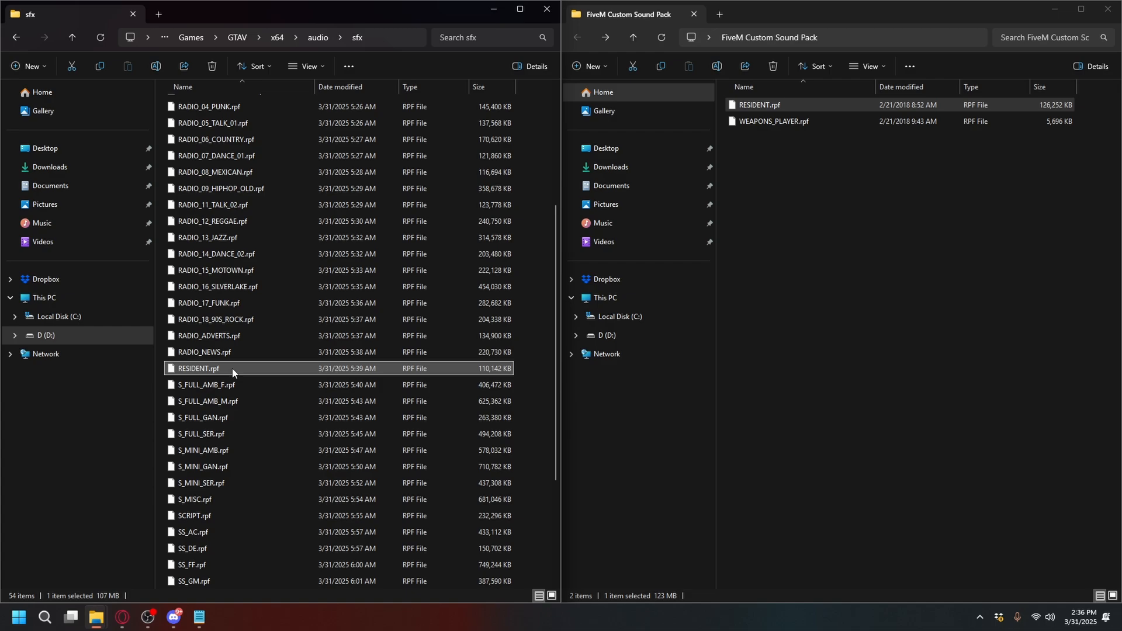
pyautogui.moveTo(191, 371)
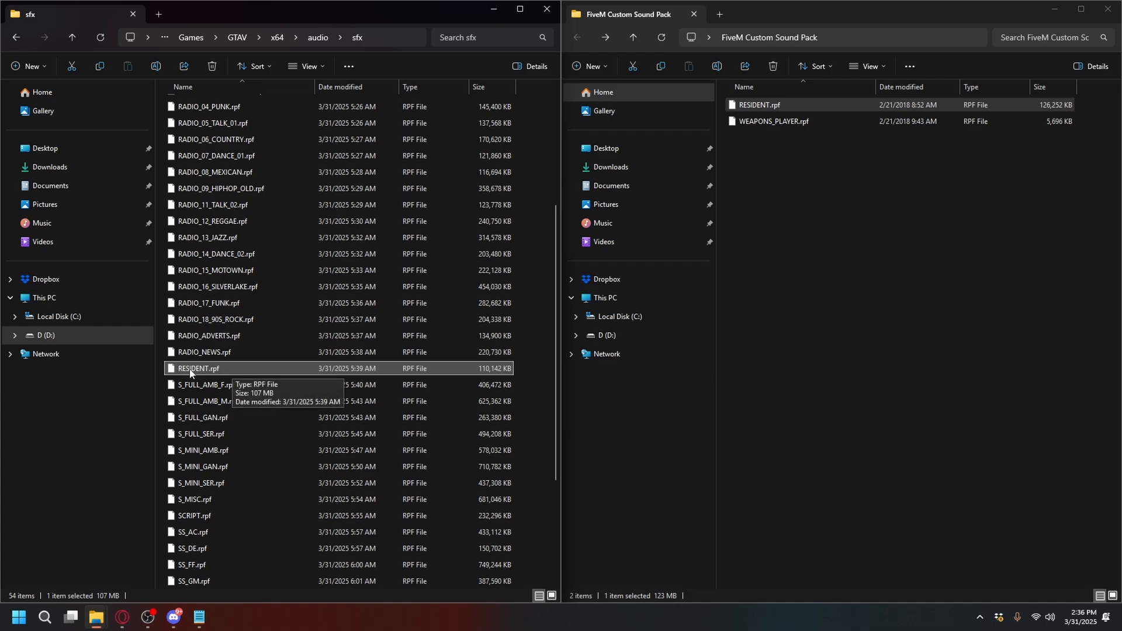
pyautogui.moveTo(205, 373)
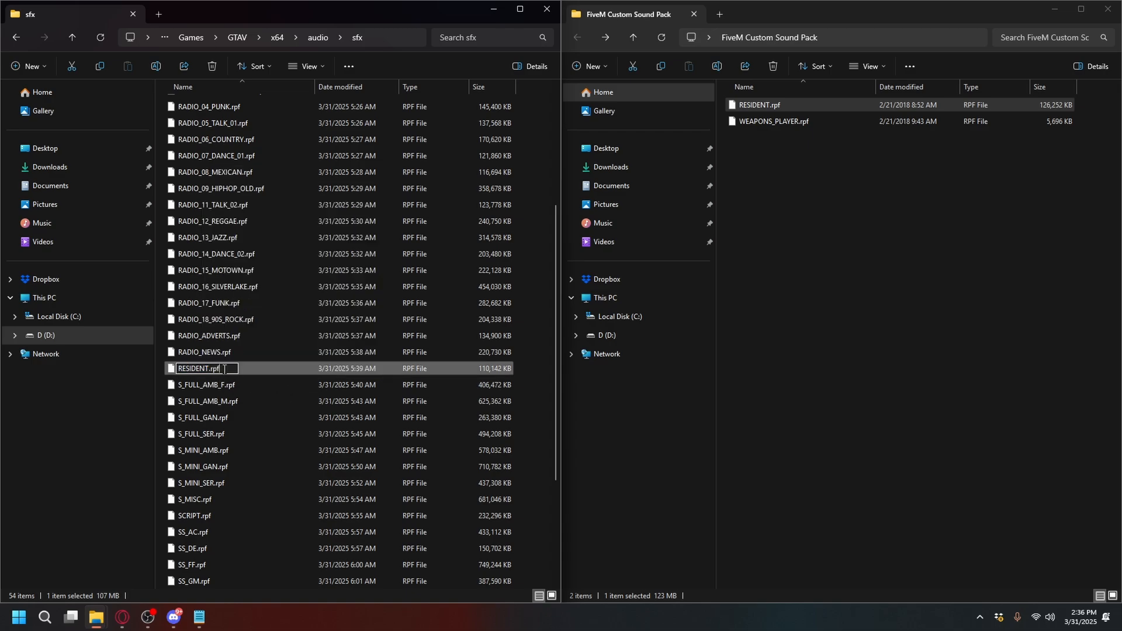
pyautogui.write('.Old File')
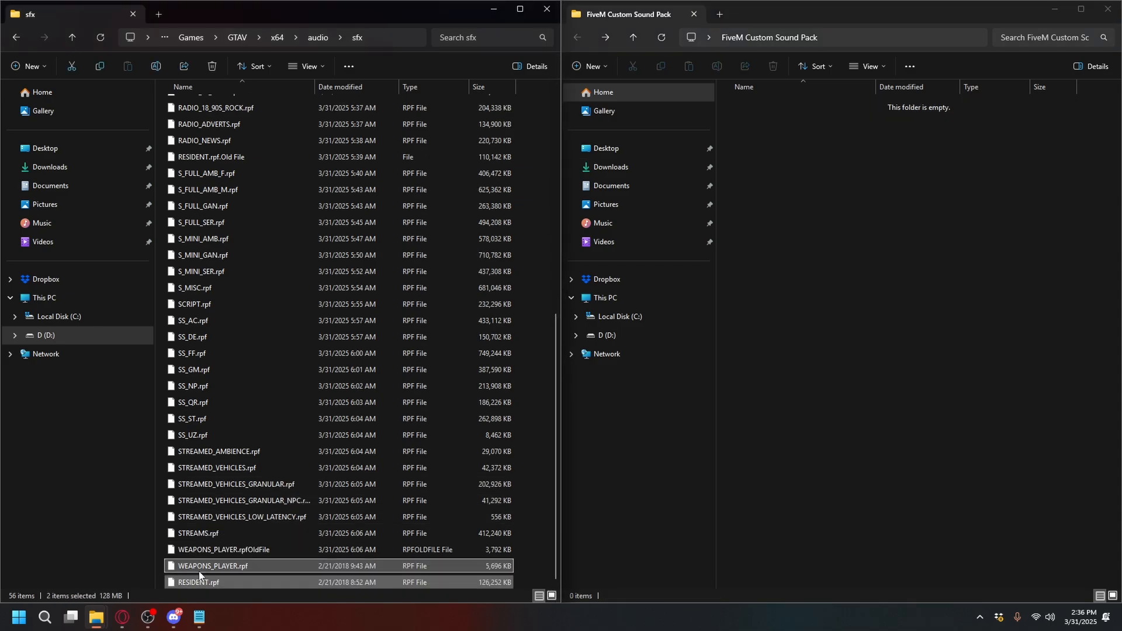
pyautogui.moveTo(540, 490)
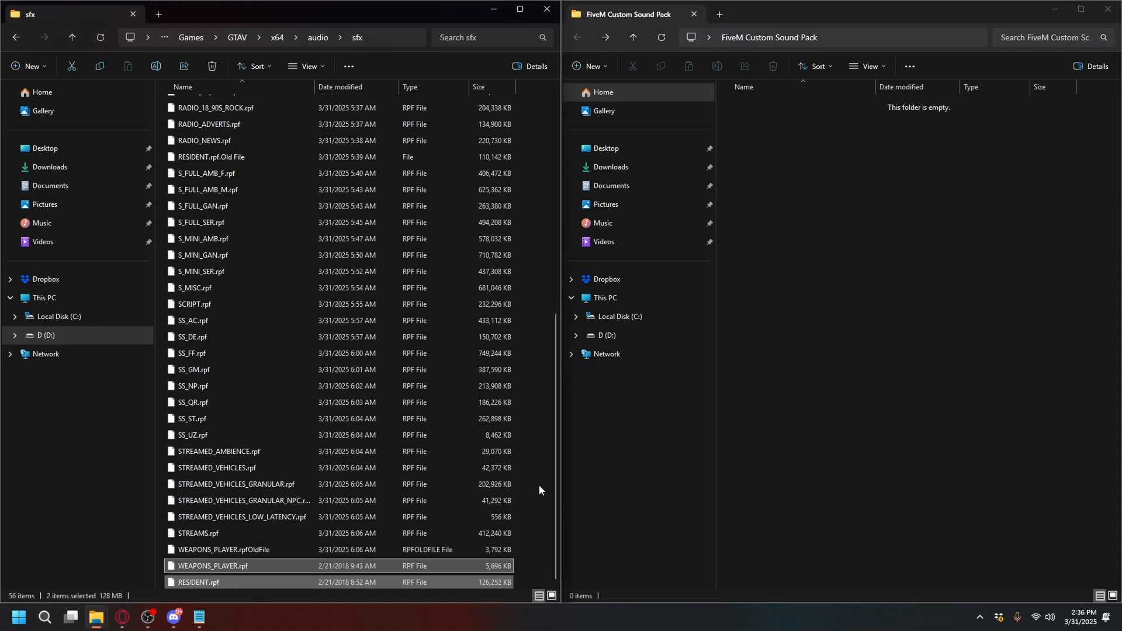
# Step: Clear the selection after moving both pack RPF files into sfx
pyautogui.click(223, 553)
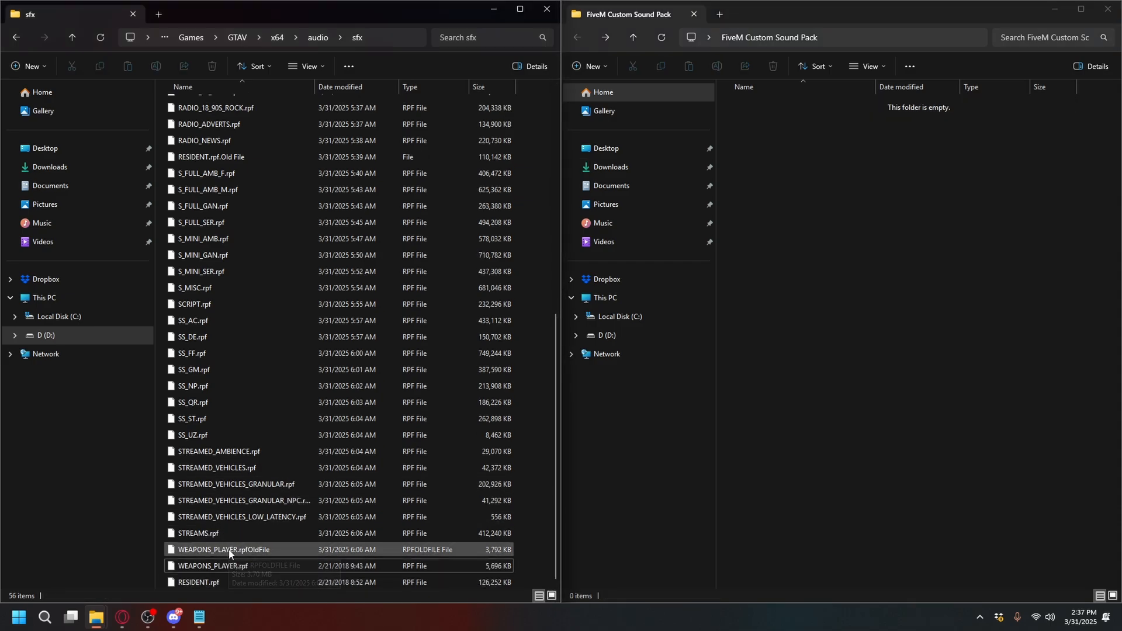